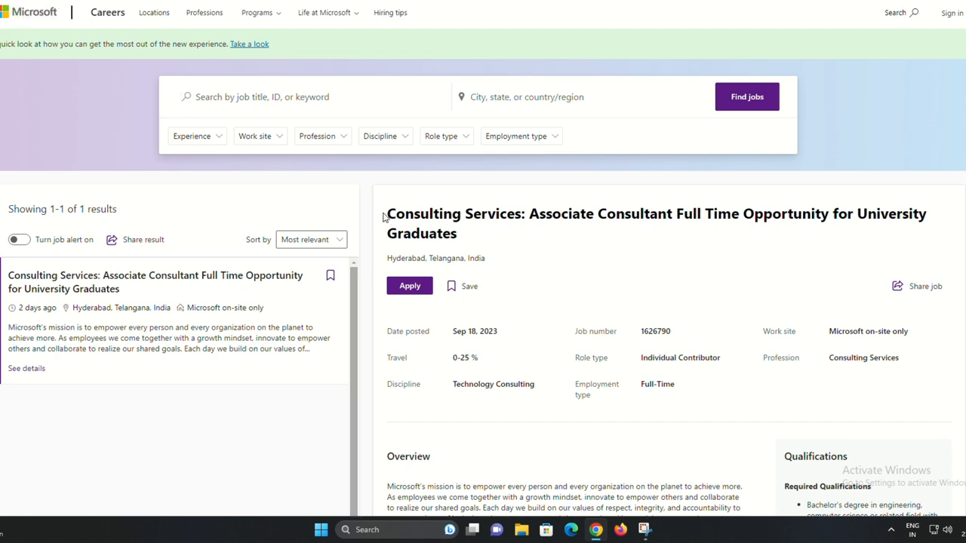
- Scroll the Associate Consultant posting down to its details grid and Overview
drag(386, 213, 702, 214)
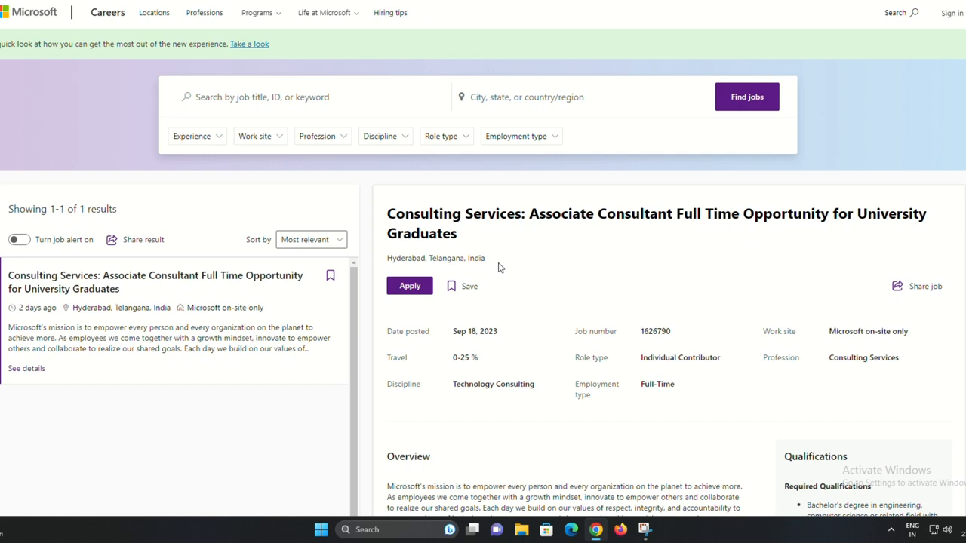
scroll(down, 3)
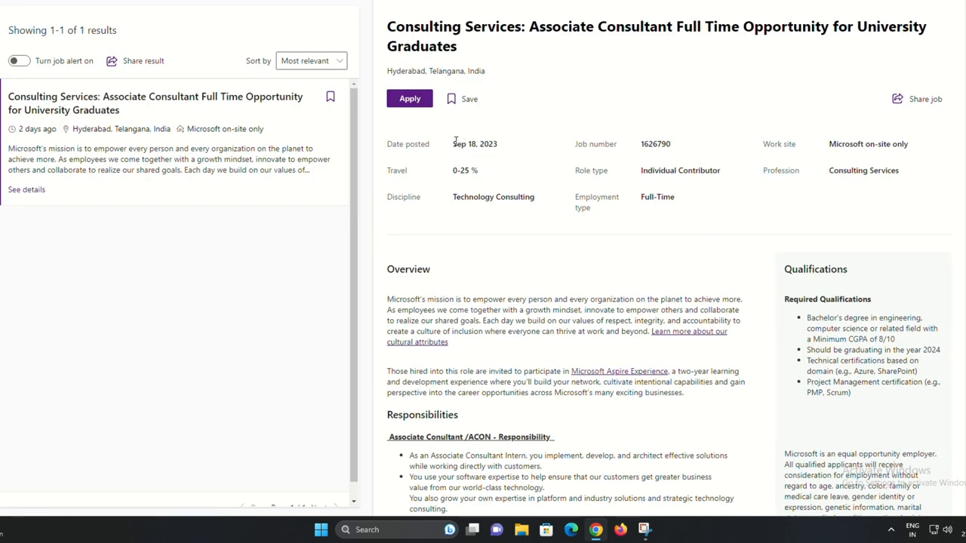
mouse_move(870, 495)
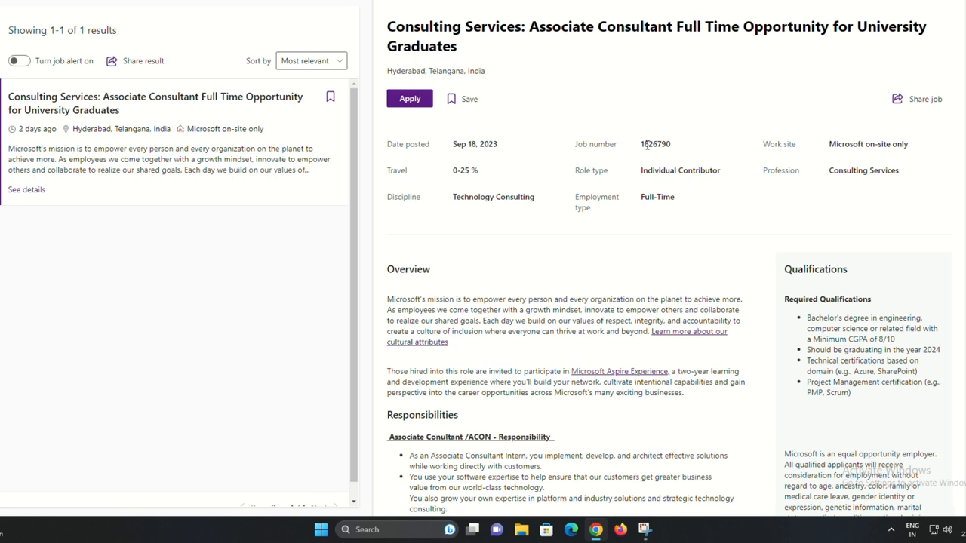
mouse_move(832, 144)
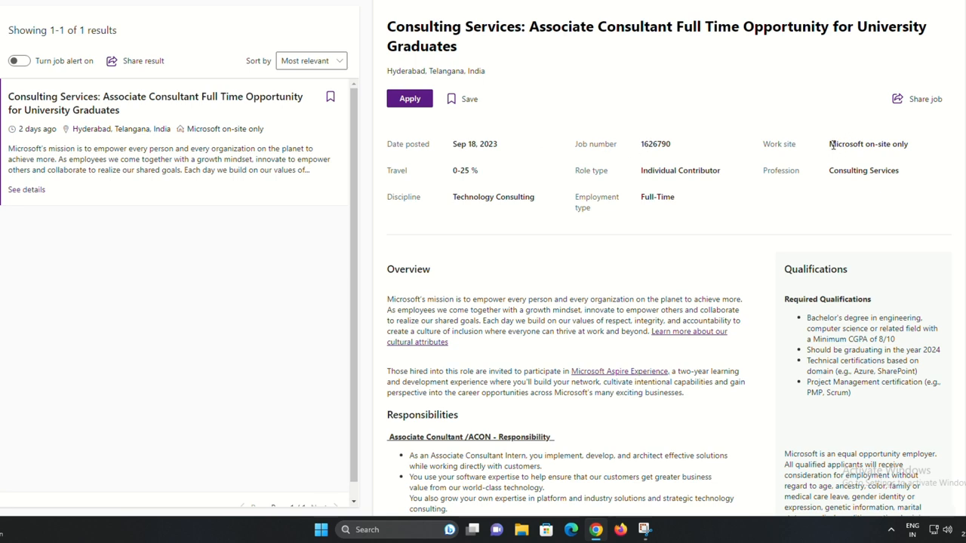
mouse_move(831, 174)
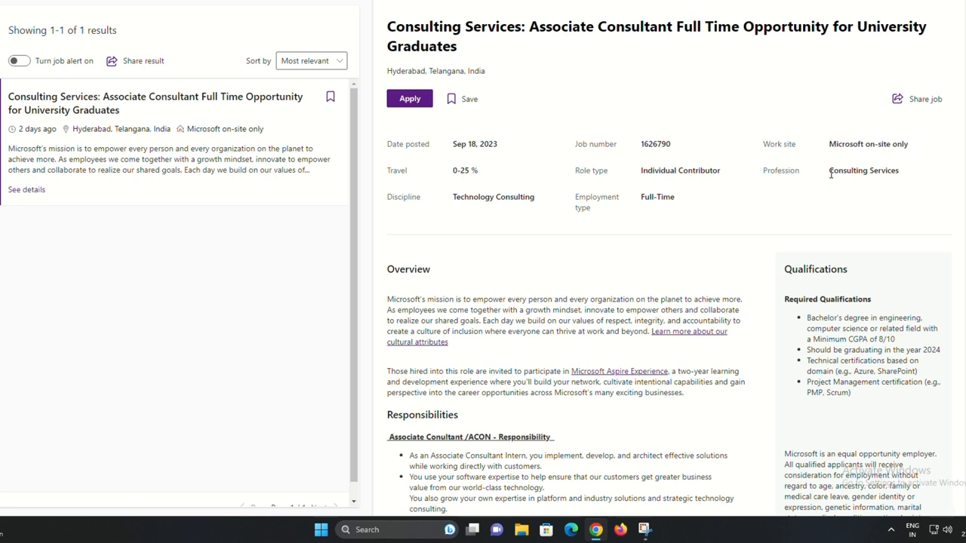
mouse_move(637, 191)
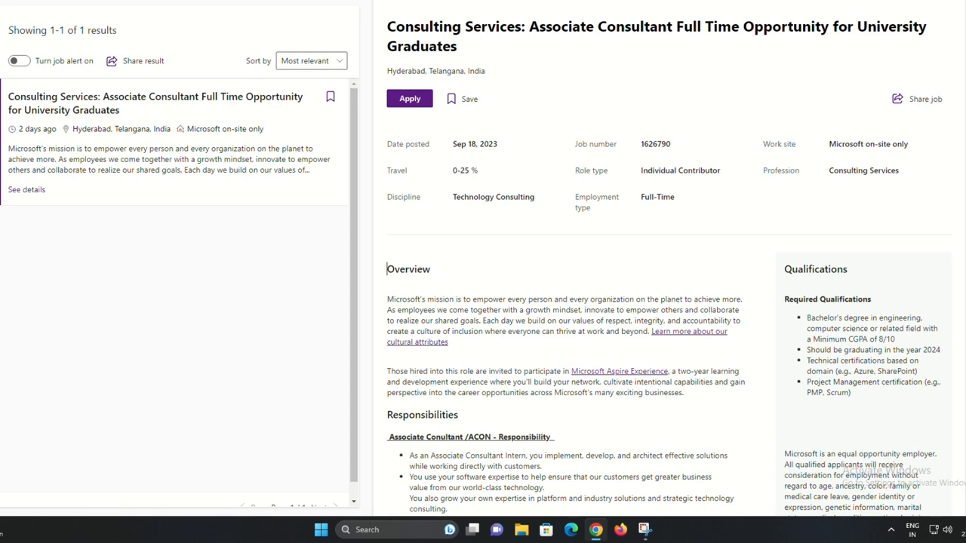
- Scroll through Overview and Qualifications, highlighting the minimum 8/10 CGPA requirement
scroll(down, 3)
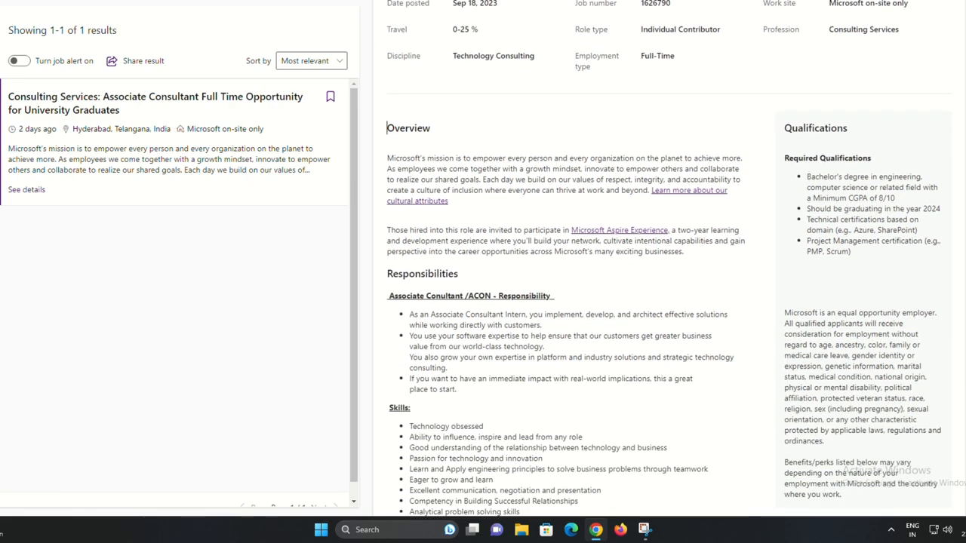
scroll(down, 3)
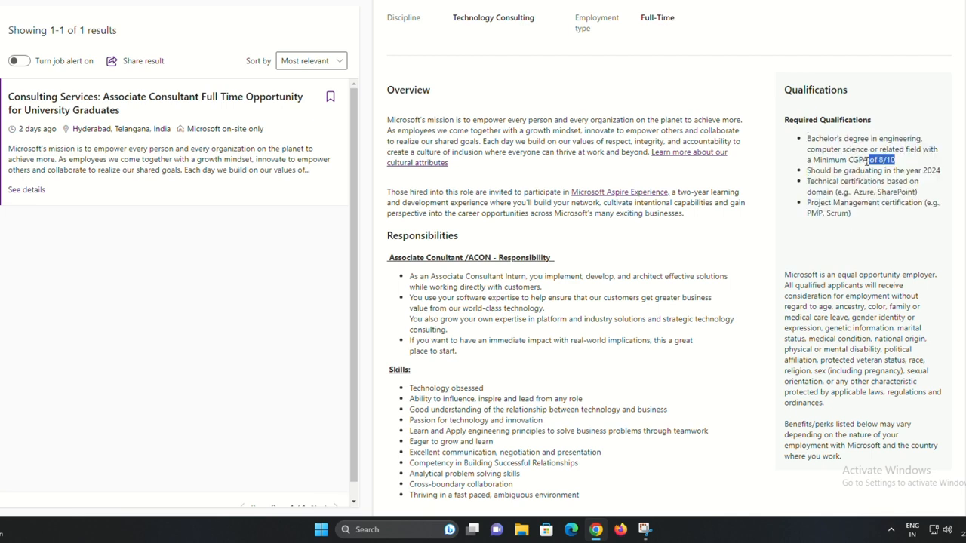
drag(807, 138, 895, 159)
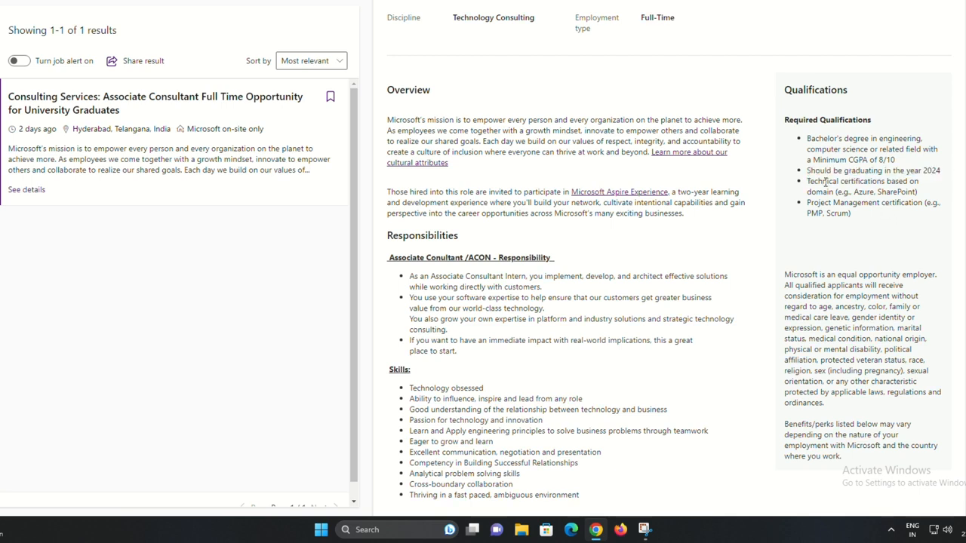
drag(806, 182, 916, 181)
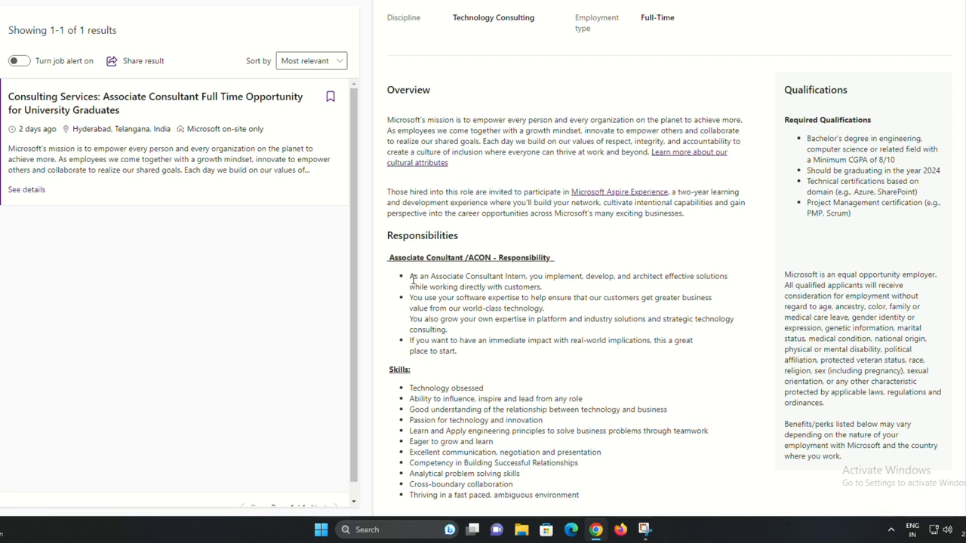
- Highlight the second responsibility bullet, then clear the highlight on the last one
drag(409, 275, 642, 275)
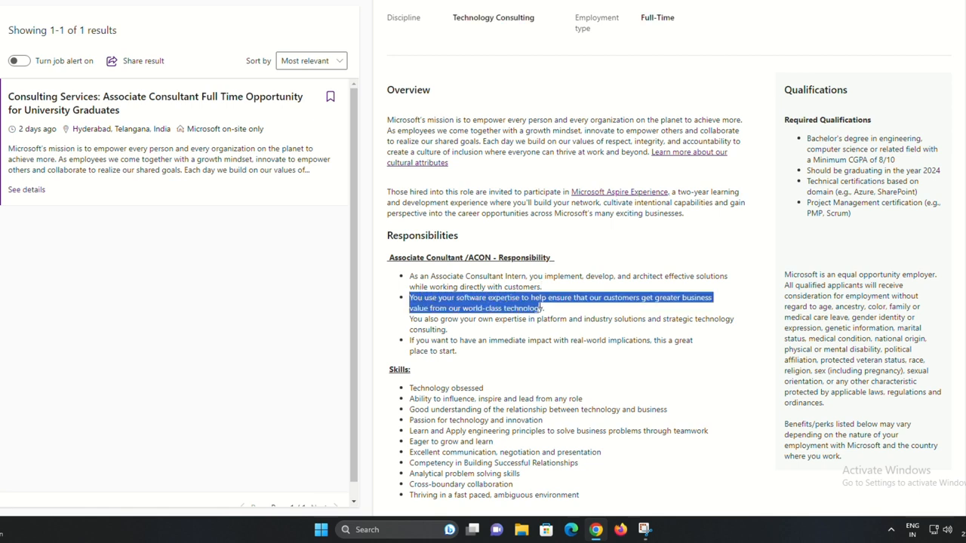
mouse_move(564, 310)
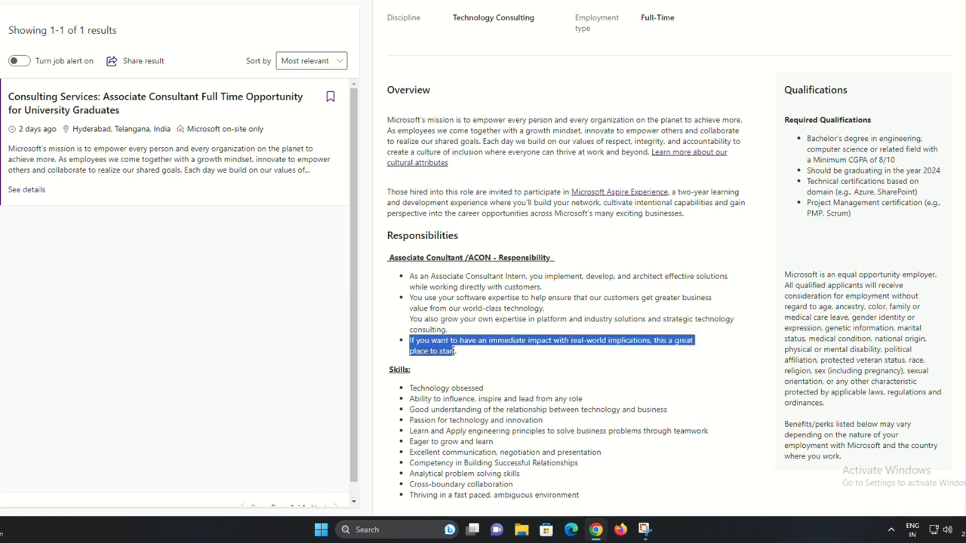
click(467, 363)
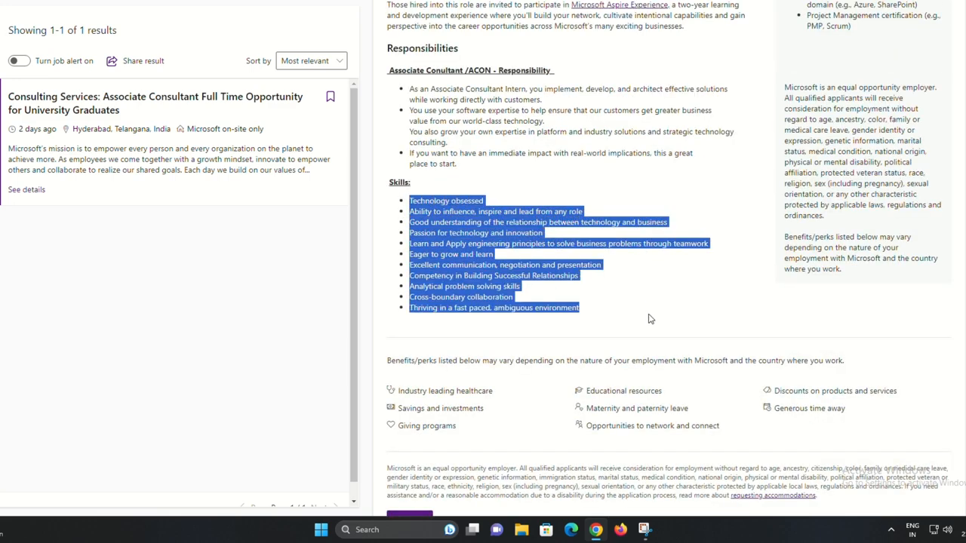
- Highlight the engineering principles and last six skills, then scroll to the posting's end
click(410, 199)
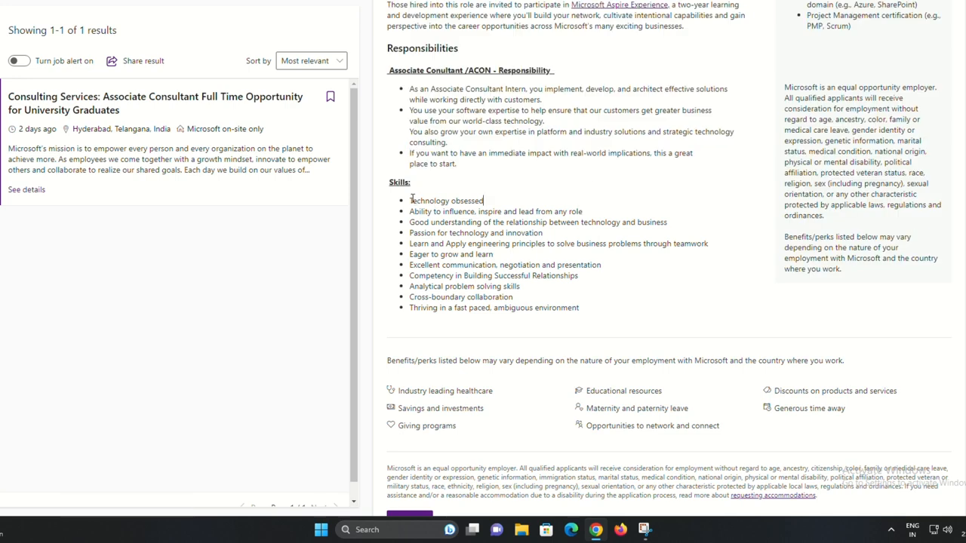
double_click(419, 211)
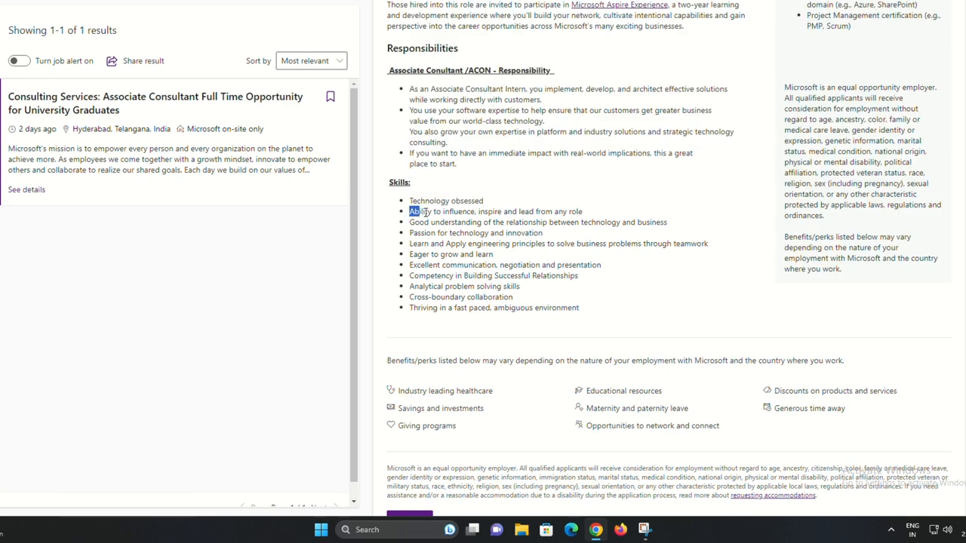
drag(410, 211, 603, 222)
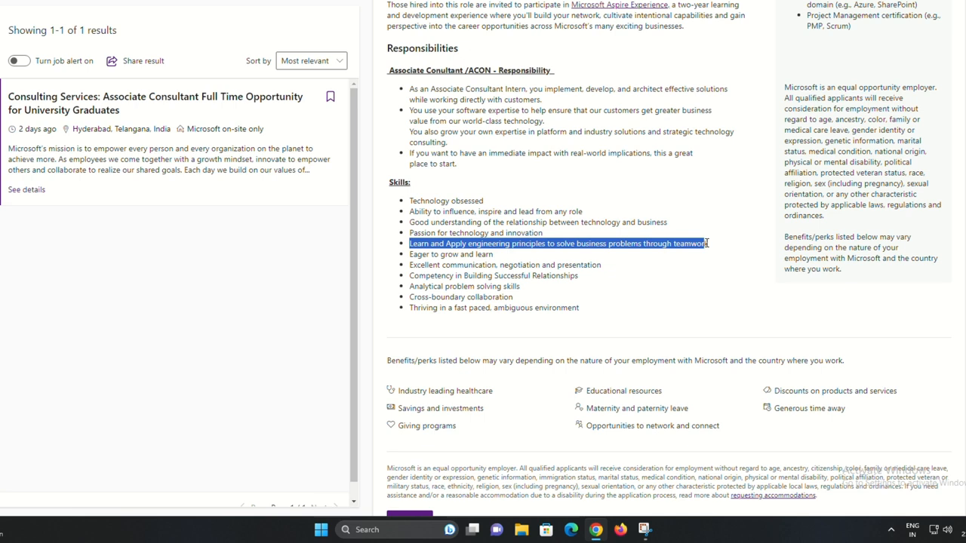
drag(408, 254, 495, 264)
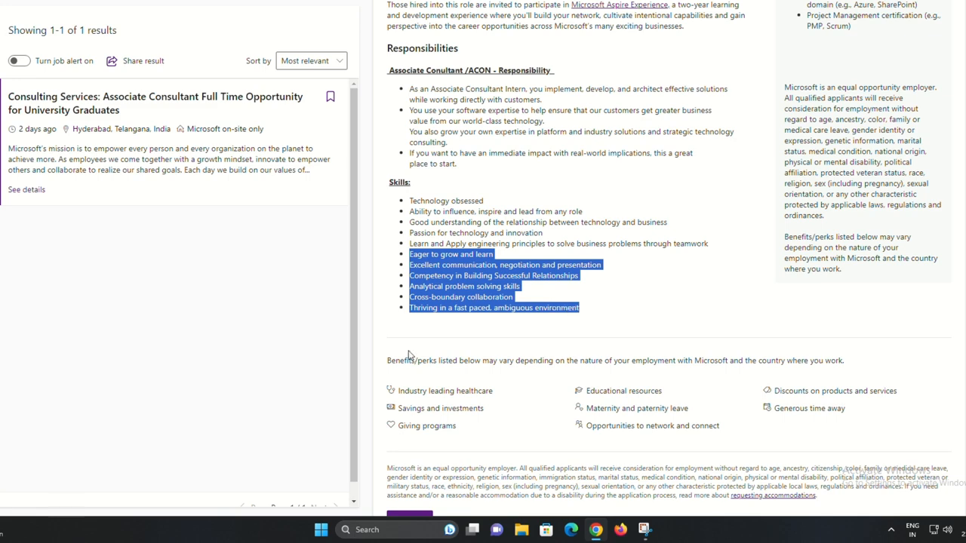
scroll(down, 3)
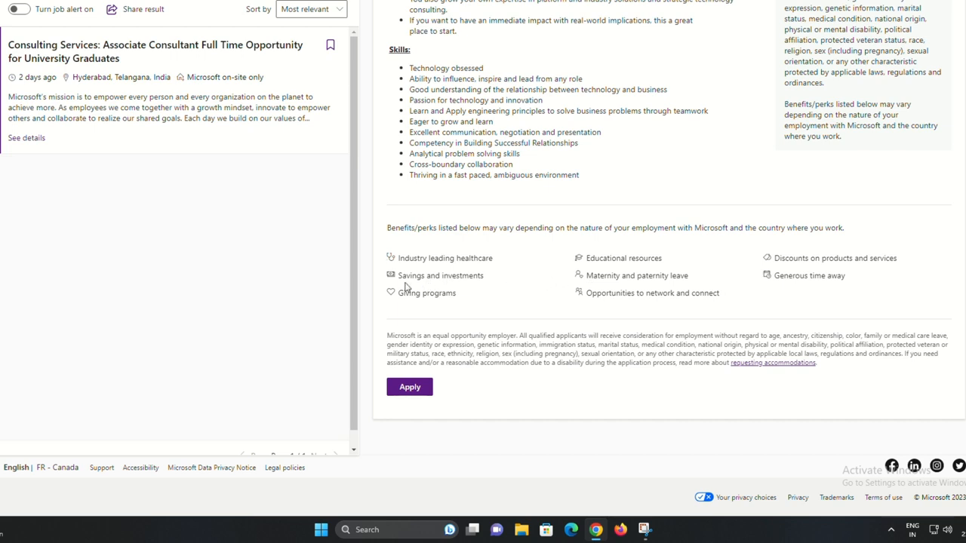
mouse_move(495, 299)
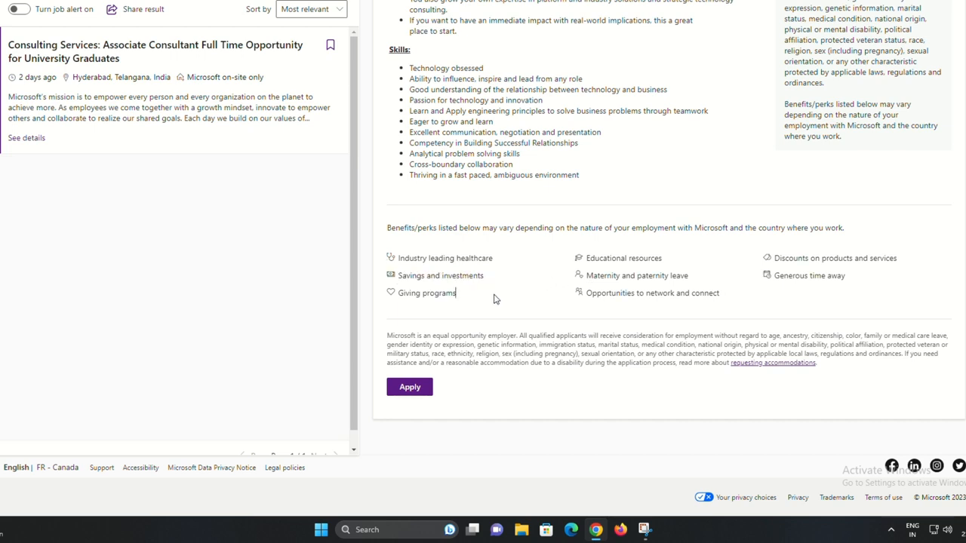
- Highlight the maternity and paternity leave benefit, then start applying for the job
double_click(594, 275)
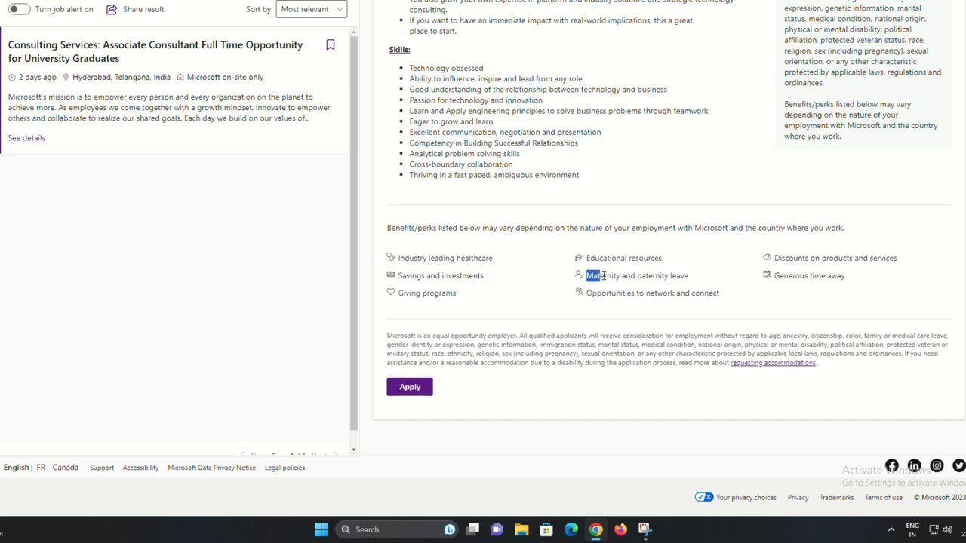
mouse_move(774, 281)
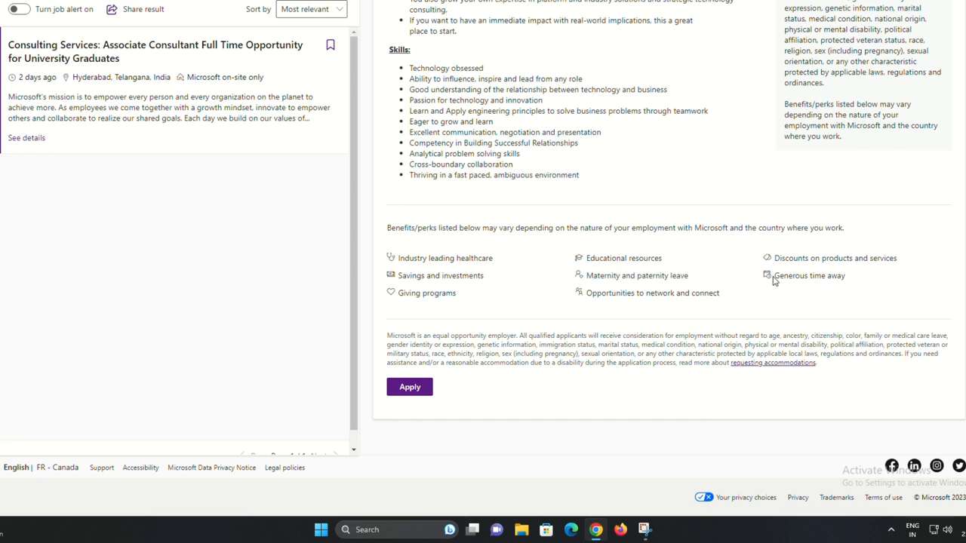
mouse_move(519, 298)
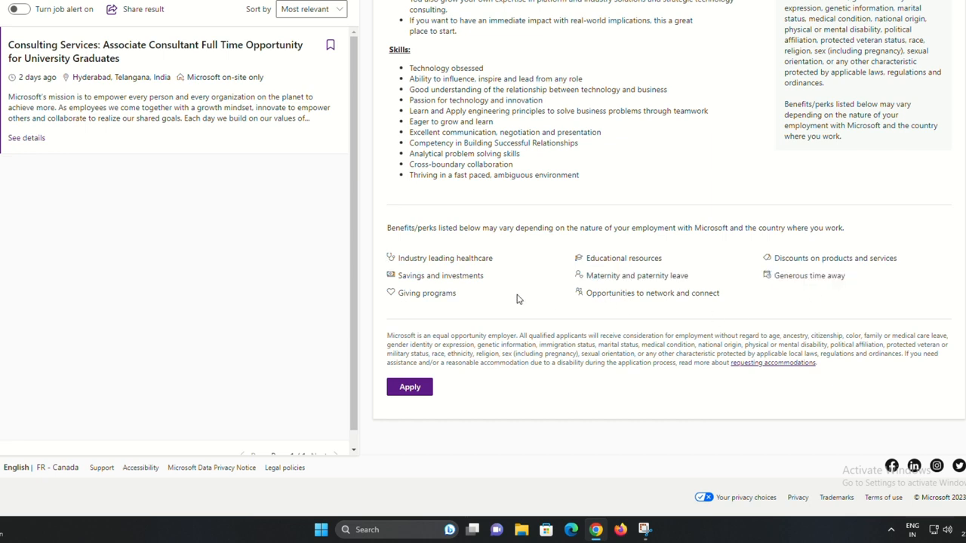
double_click(427, 293)
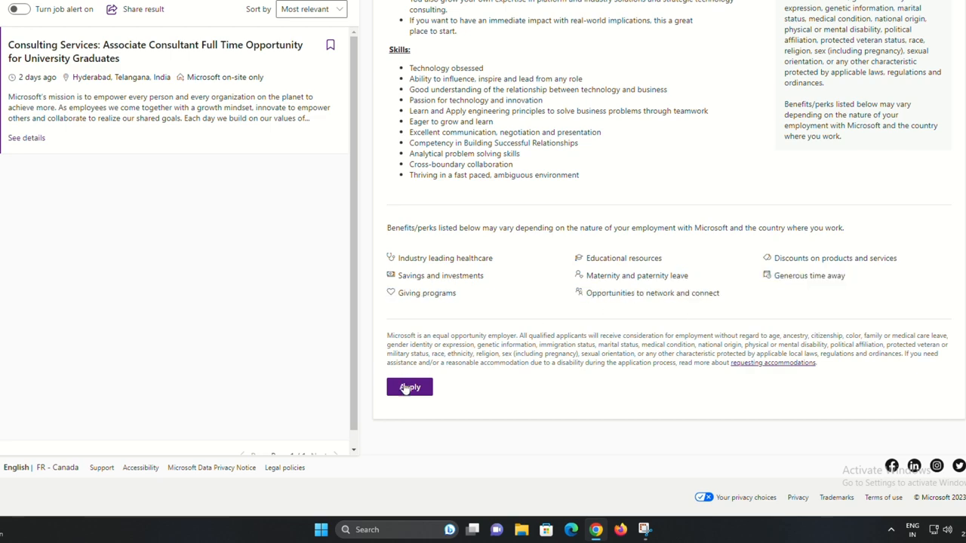
click(409, 386)
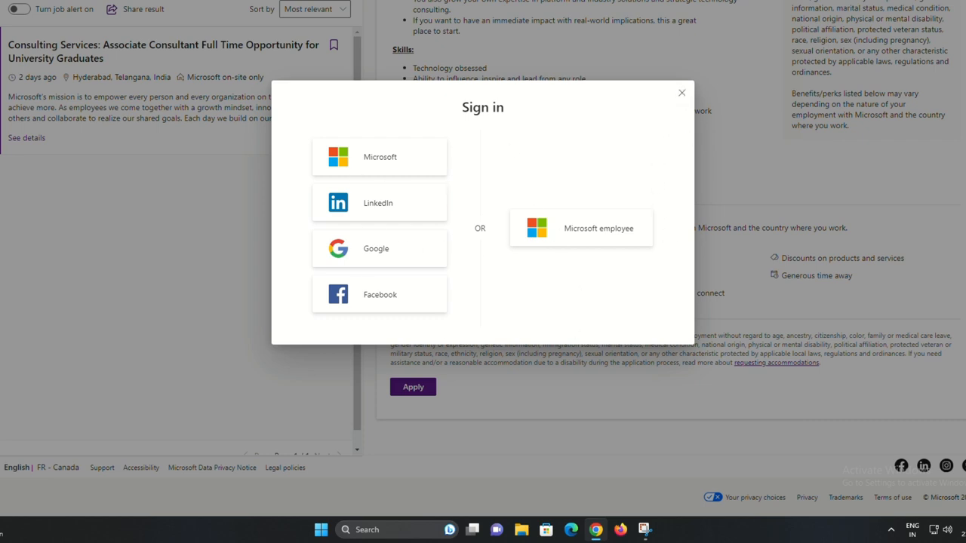
mouse_move(578, 204)
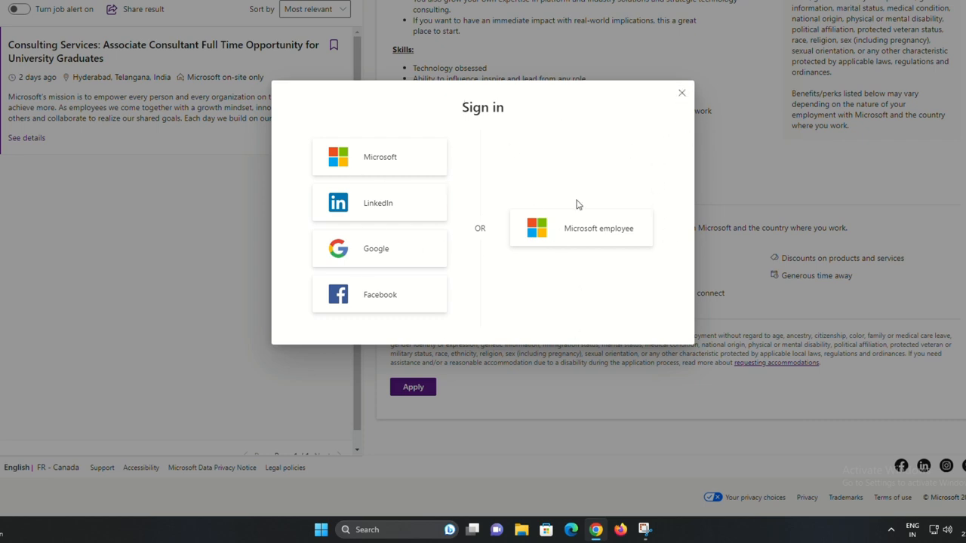